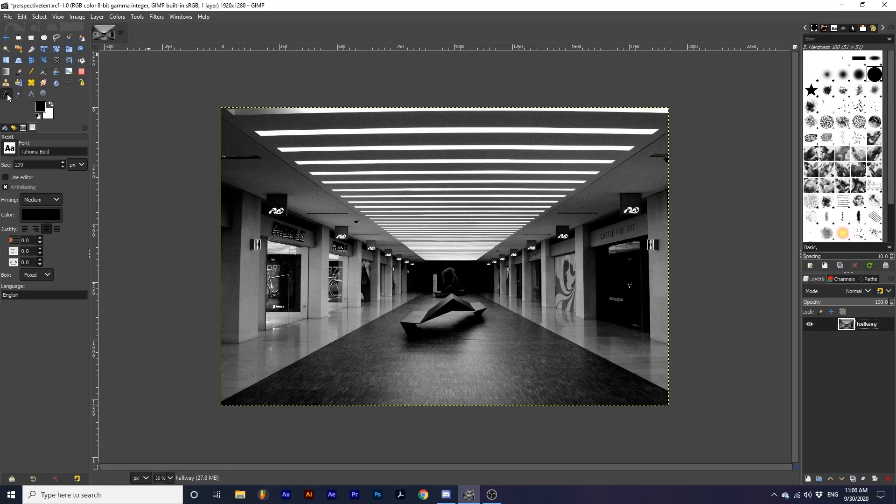
{"action": "mouse_move", "coordinate": [345, 285]}
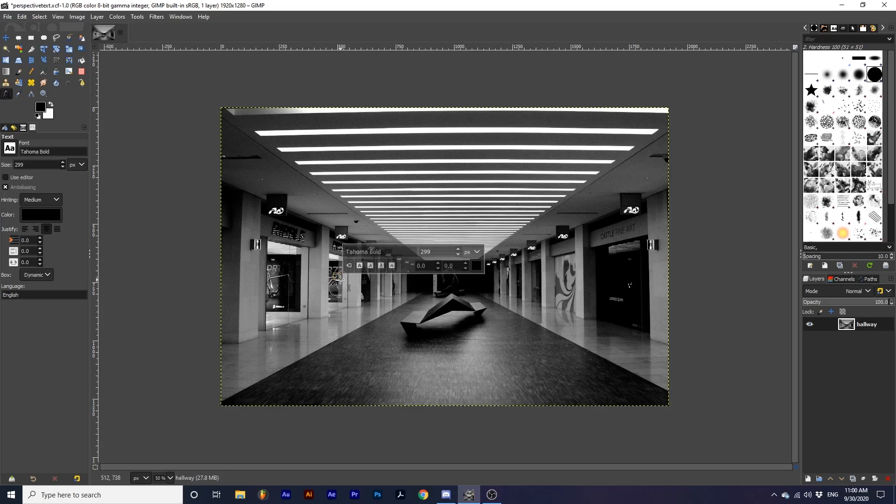
Type MUSEUM on the hallway photo and change its text colour to white
{"action": "type", "text": "MUSEUM"}
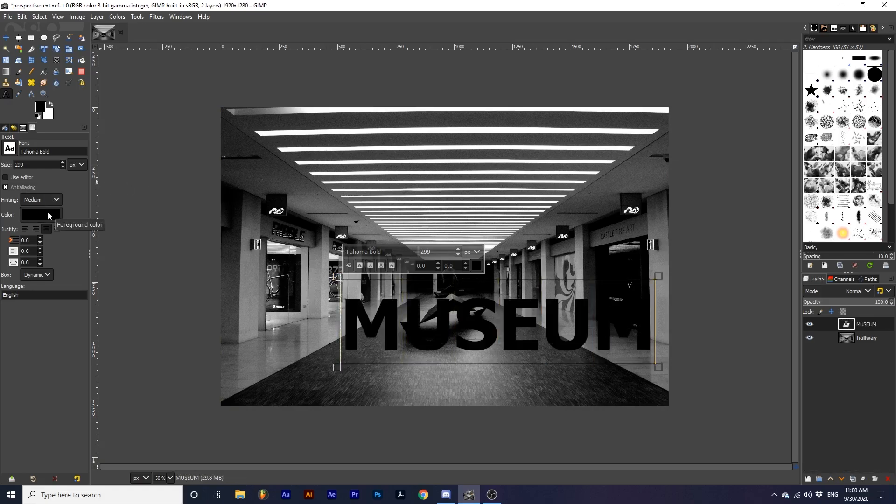
{"action": "left_click", "coordinate": [40, 215]}
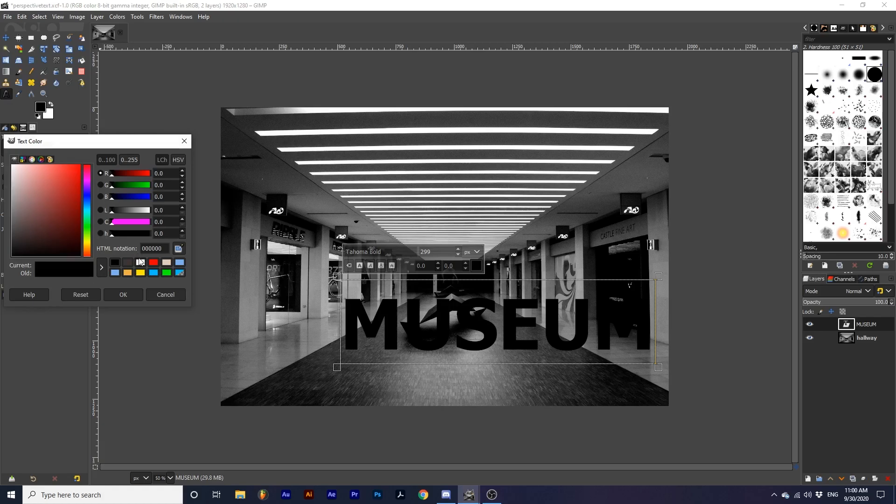
{"action": "left_click", "coordinate": [123, 295]}
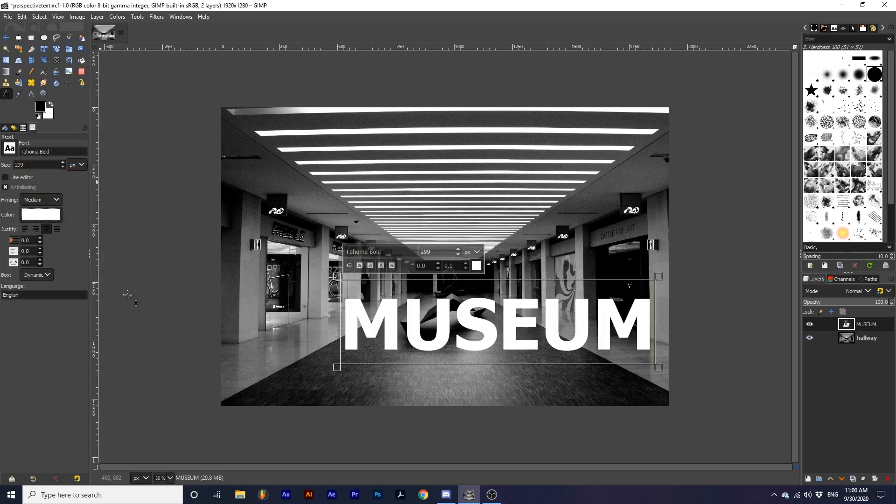
Duplicate the MUSEUM text layer and hide the MUSEUM #1 copy
{"action": "right_click", "coordinate": [866, 324]}
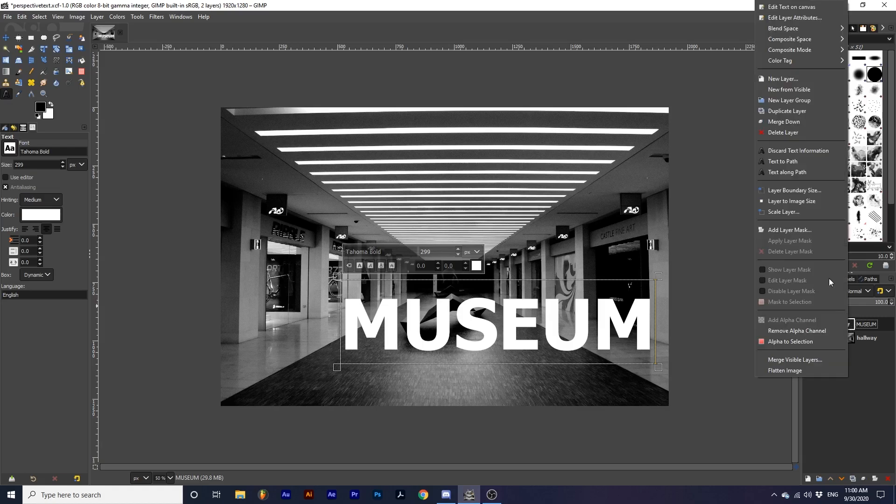
{"action": "left_click", "coordinate": [786, 111]}
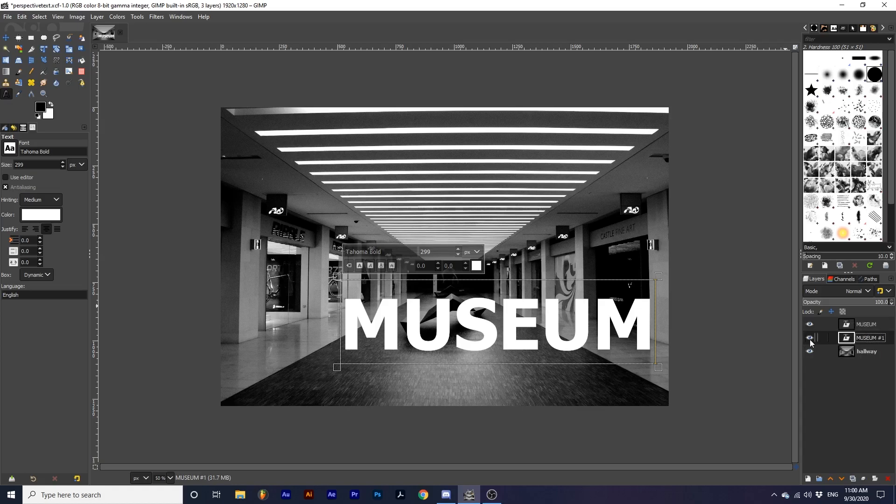
{"action": "left_click", "coordinate": [809, 337]}
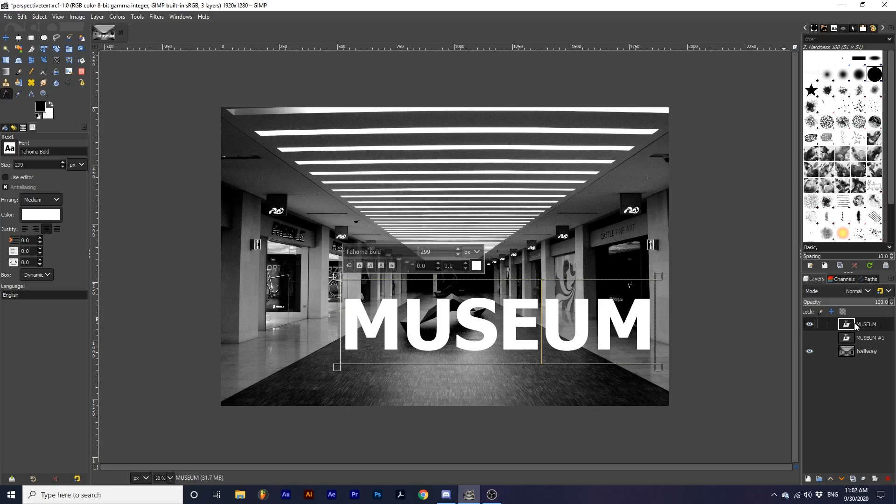
Perspective-warp the MUSEUM text by dragging its corners onto the left hallway wall
{"action": "left_click", "coordinate": [18, 60]}
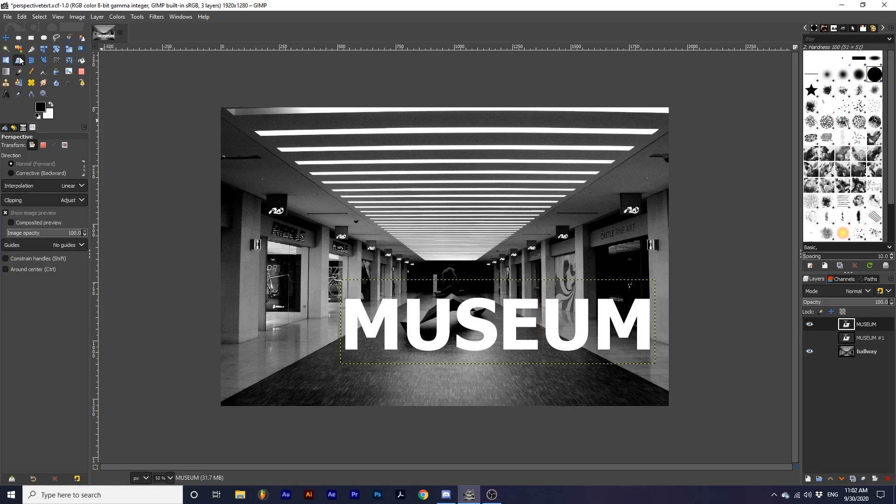
{"action": "mouse_move", "coordinate": [391, 317]}
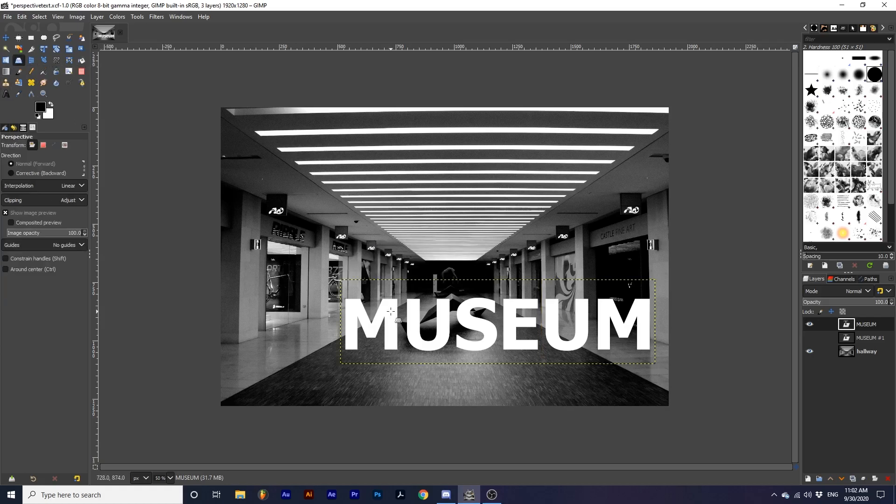
{"action": "left_click", "coordinate": [392, 315]}
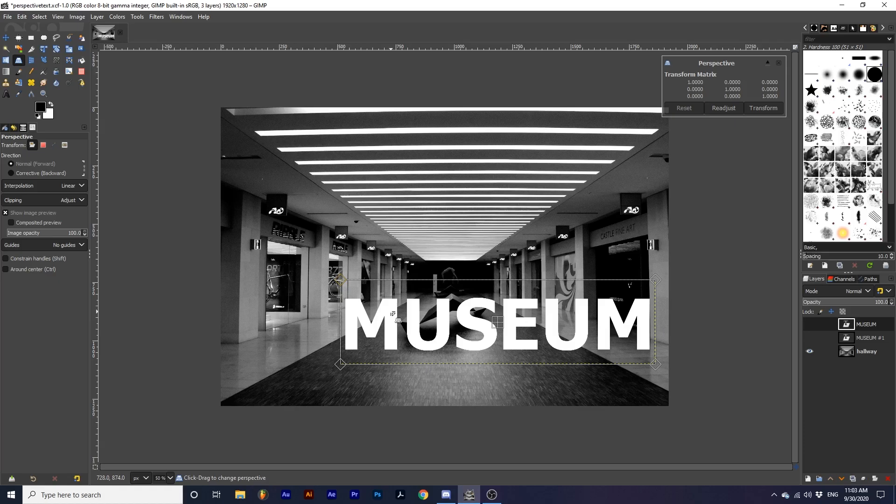
{"action": "left_click_drag", "start_coordinate": [340, 279], "coordinate": [307, 345]}
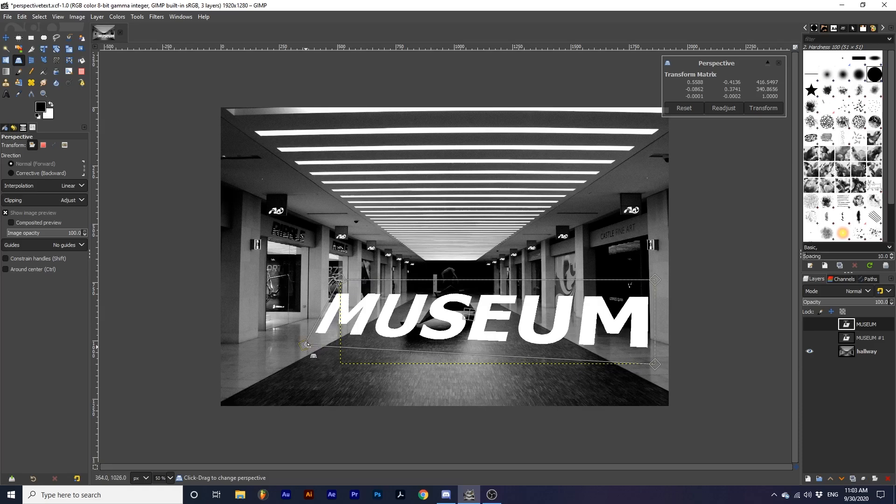
{"action": "left_click_drag", "start_coordinate": [307, 344], "coordinate": [308, 262]}
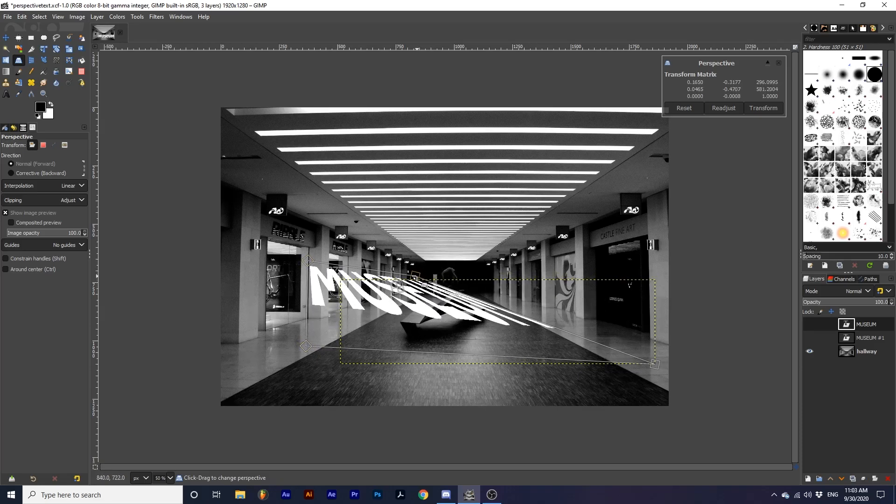
{"action": "left_click_drag", "start_coordinate": [655, 364], "coordinate": [415, 281]}
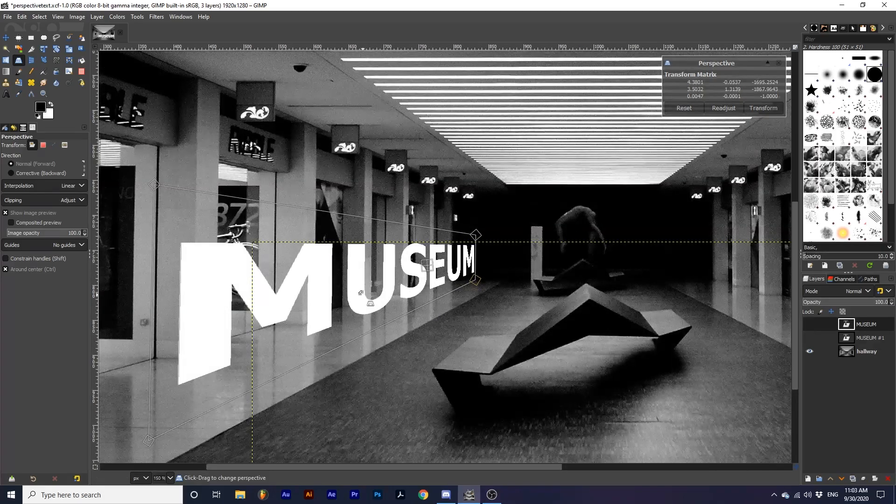
{"action": "left_click_drag", "start_coordinate": [476, 281], "coordinate": [477, 284]}
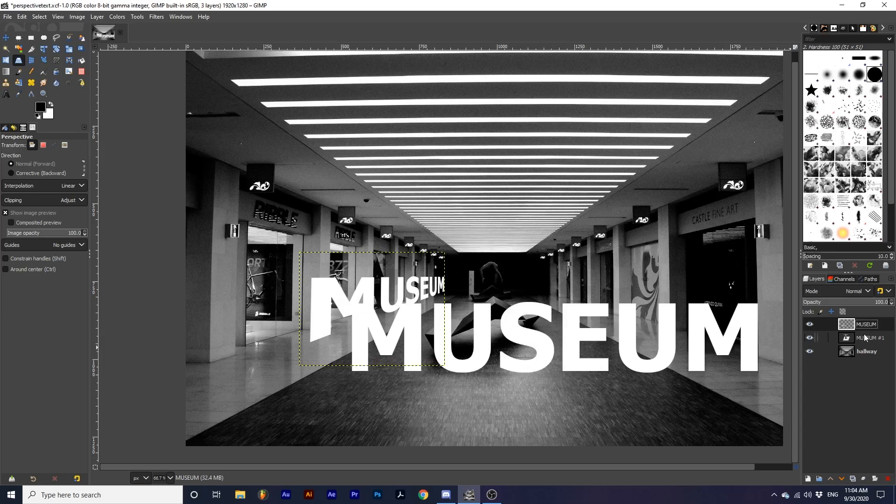
Flip the MUSEUM #1 copy vertically and warp it beneath the slanted MUSEUM text
{"action": "left_click", "coordinate": [870, 338]}
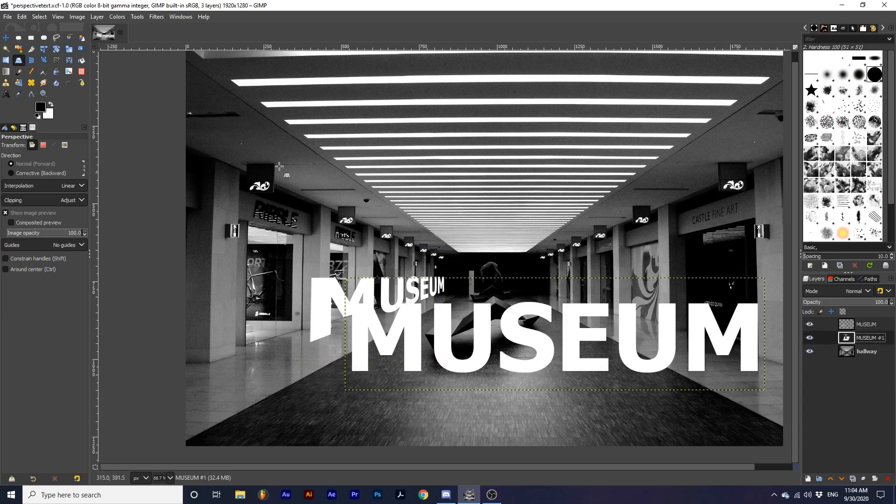
{"action": "left_click", "coordinate": [96, 17]}
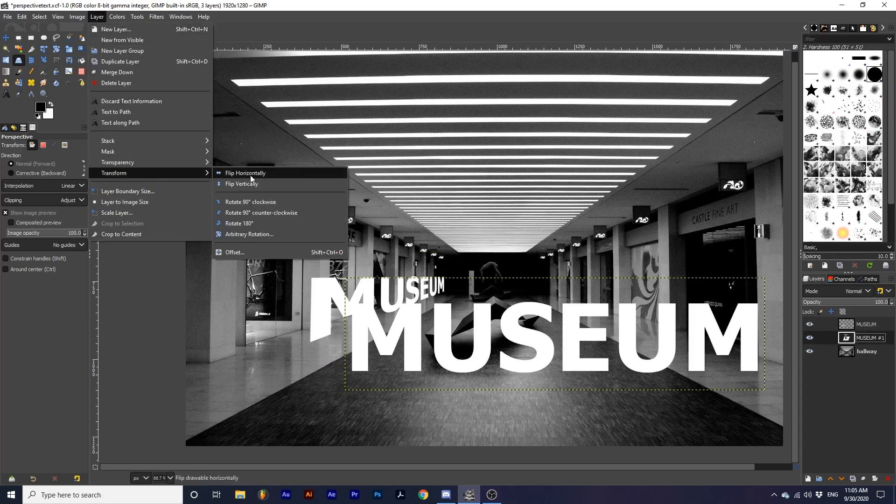
{"action": "left_click", "coordinate": [241, 184]}
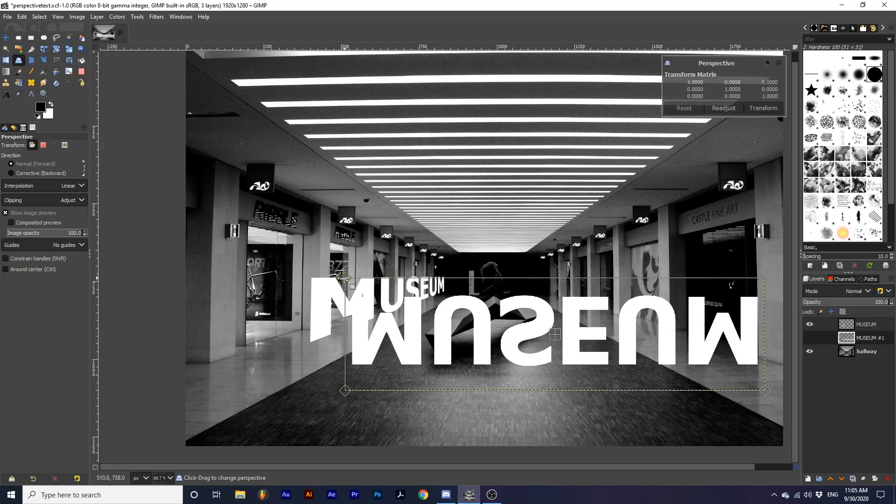
{"action": "left_click_drag", "start_coordinate": [344, 391], "coordinate": [308, 428]}
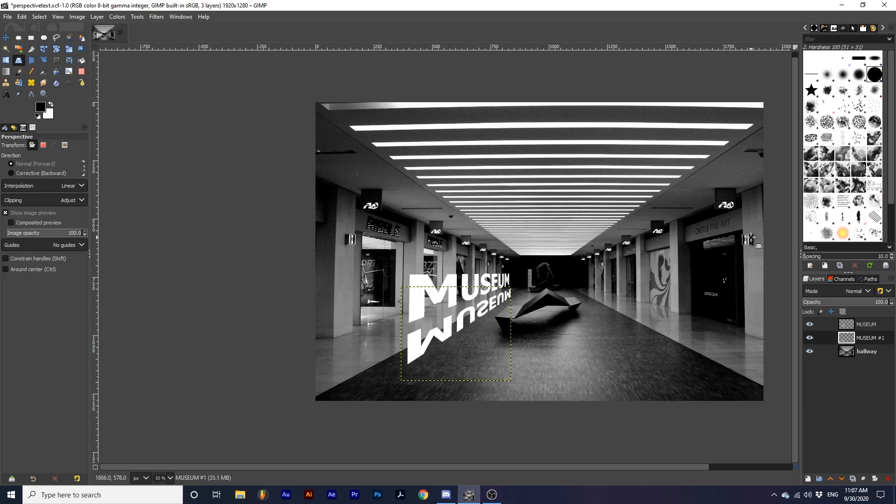
{"action": "mouse_move", "coordinate": [678, 330]}
{"action": "type", "text": "EXPLORE"}
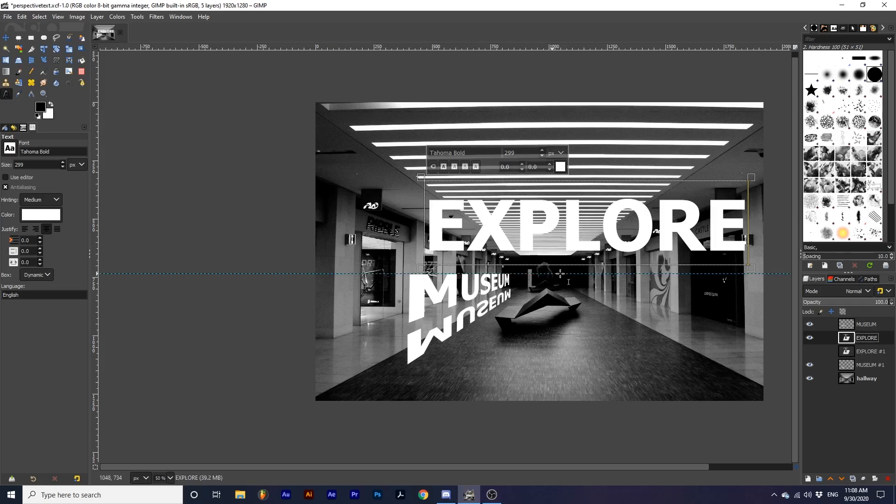
{"action": "mouse_move", "coordinate": [207, 59]}
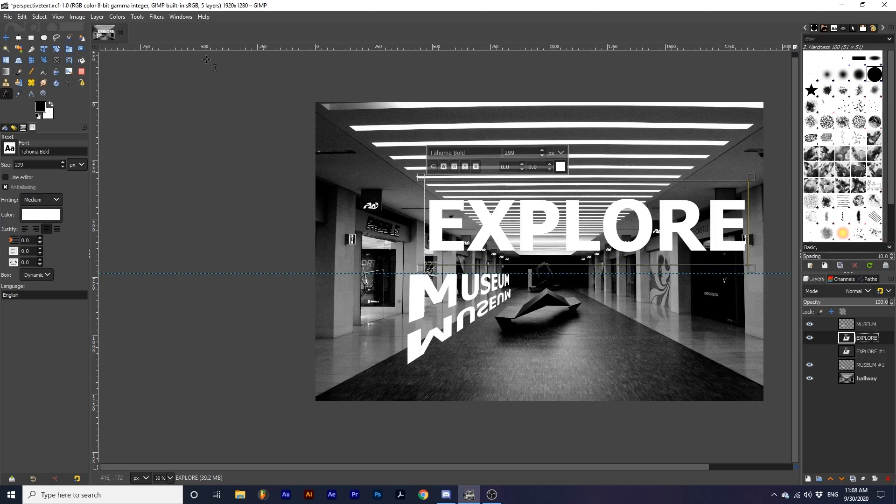
Open the View menu to change canvas display options
{"action": "left_click", "coordinate": [57, 16]}
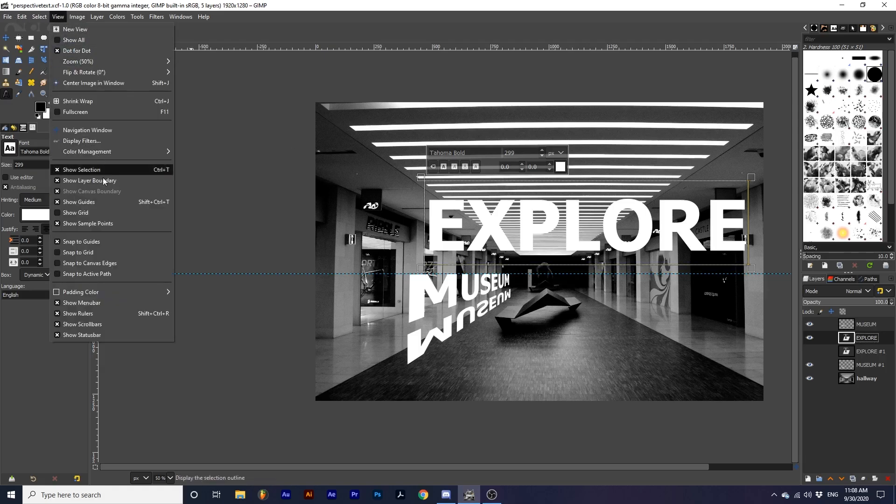
{"action": "mouse_move", "coordinate": [97, 314]}
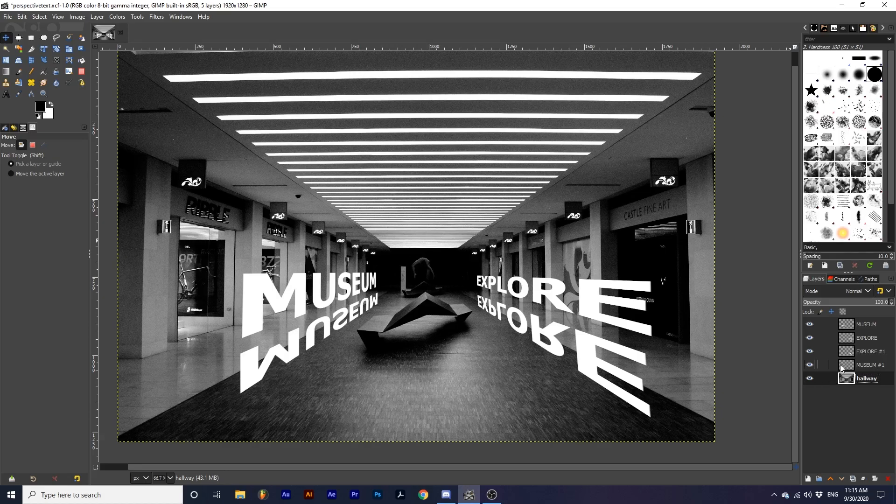
Merge the upright MUSEUM layer down into EXPLORE, then right-click the EXPLORE #1 reflection
{"action": "left_click", "coordinate": [871, 364]}
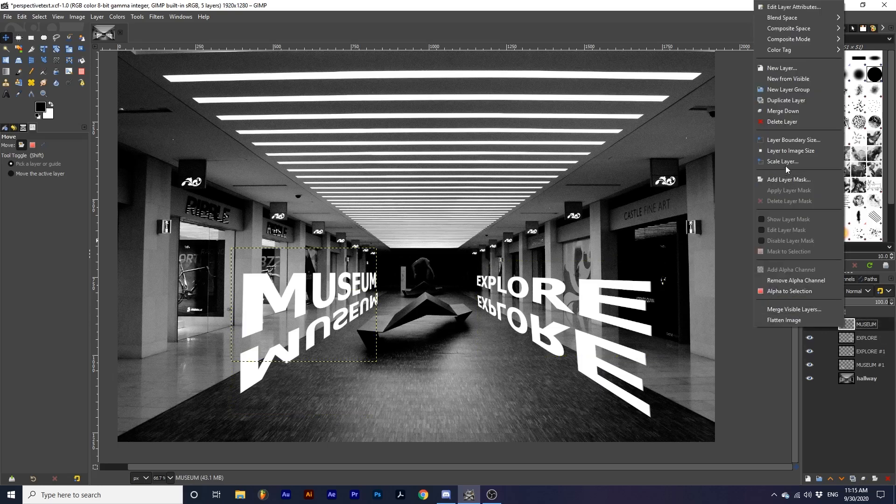
{"action": "left_click", "coordinate": [783, 110]}
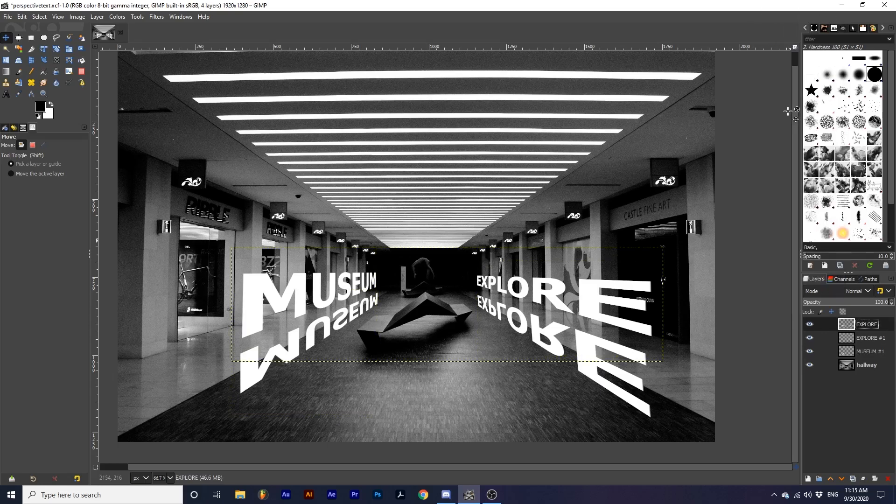
{"action": "left_click", "coordinate": [809, 324]}
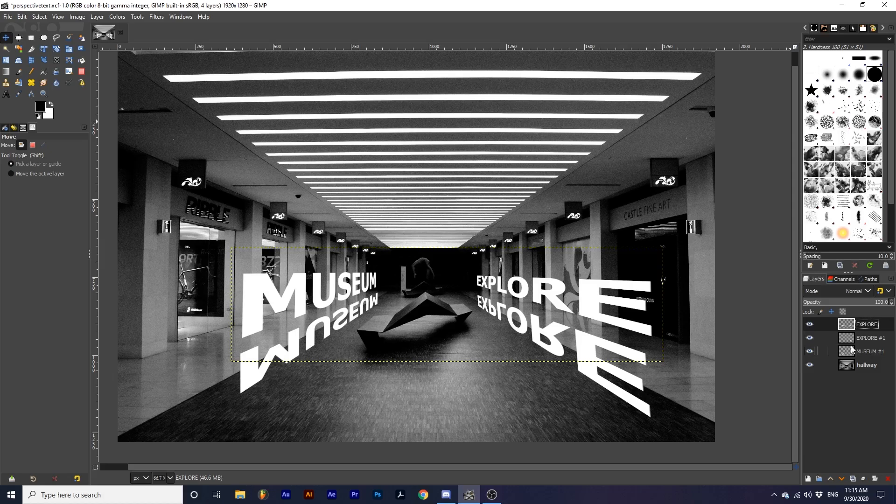
{"action": "mouse_move", "coordinate": [855, 344]}
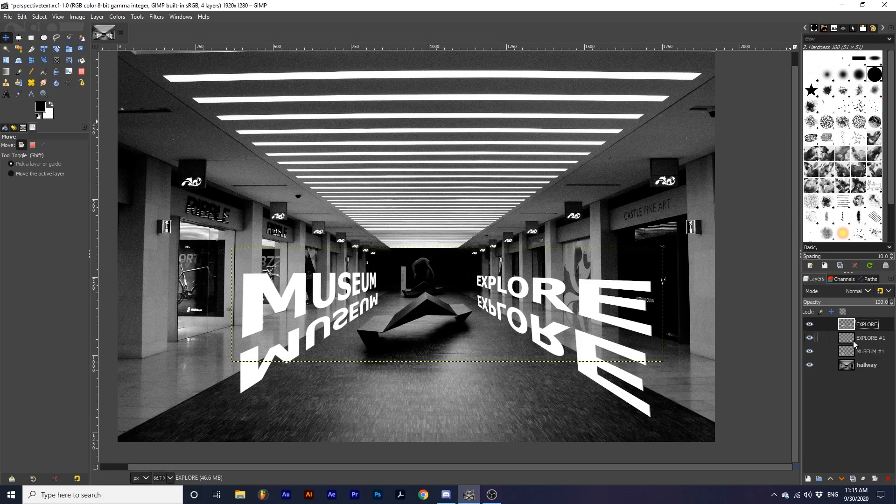
{"action": "right_click", "coordinate": [871, 338]}
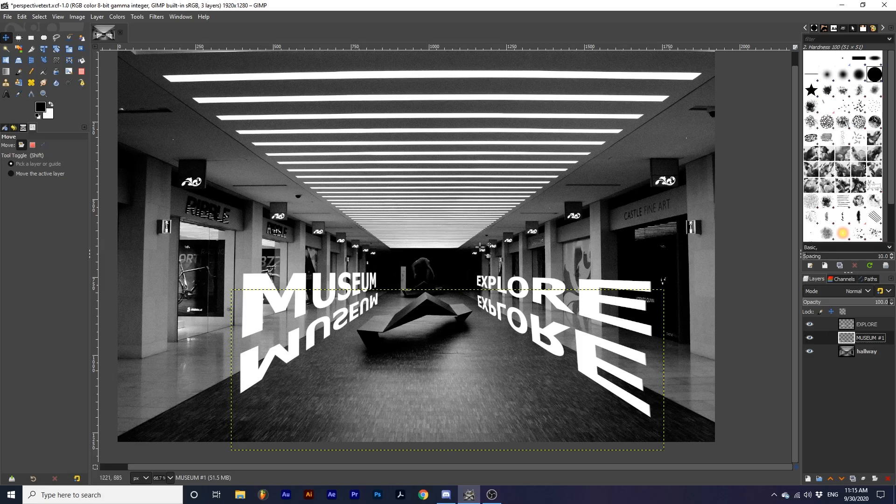
Open Filters > Blur > Gaussian Blur on the merged reflection layer
{"action": "left_click", "coordinate": [157, 16]}
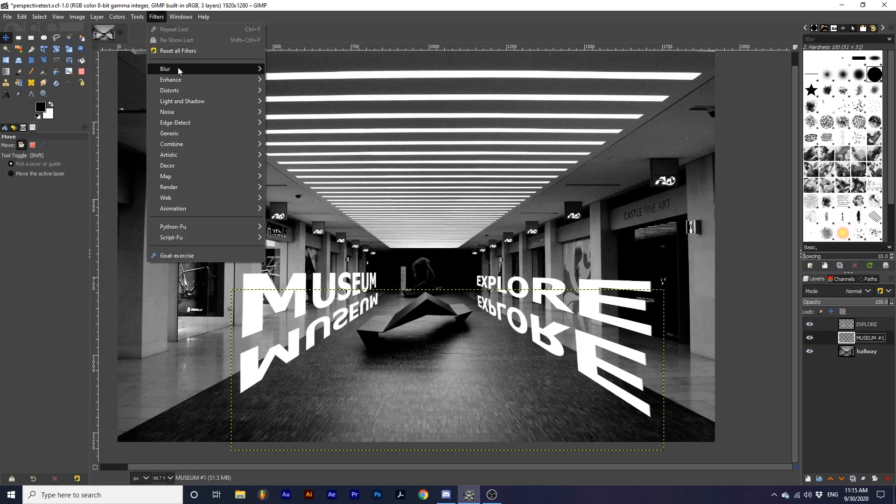
{"action": "left_click", "coordinate": [165, 69]}
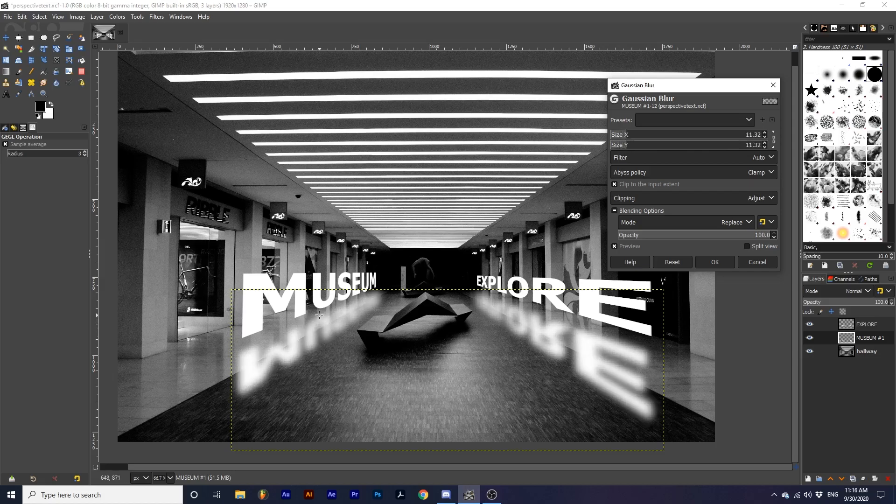
{"action": "mouse_move", "coordinate": [296, 333]}
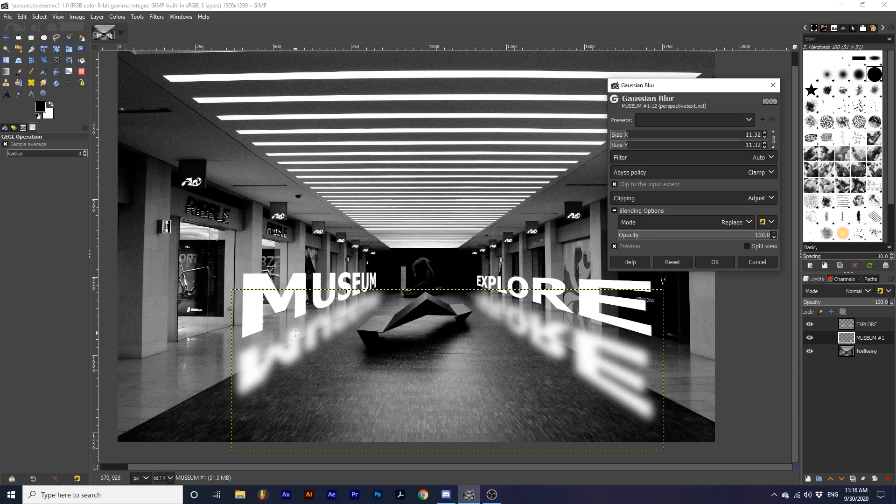
{"action": "mouse_move", "coordinate": [266, 346]}
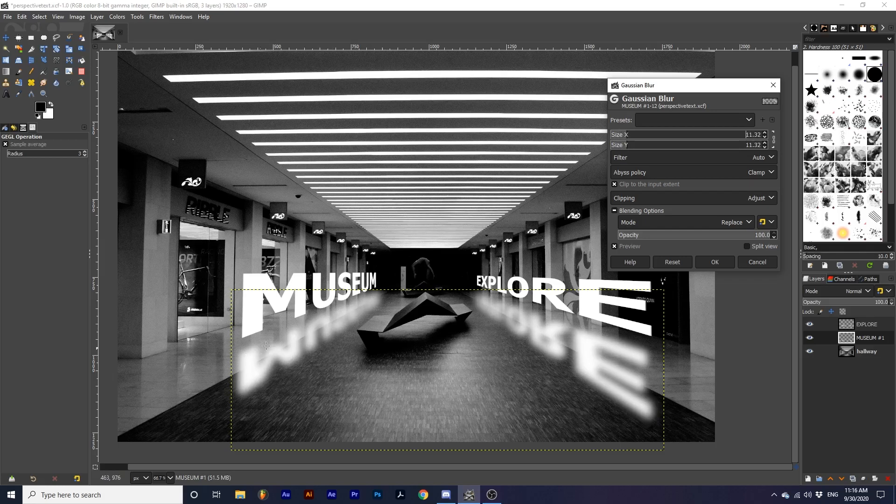
{"action": "mouse_move", "coordinate": [299, 347]}
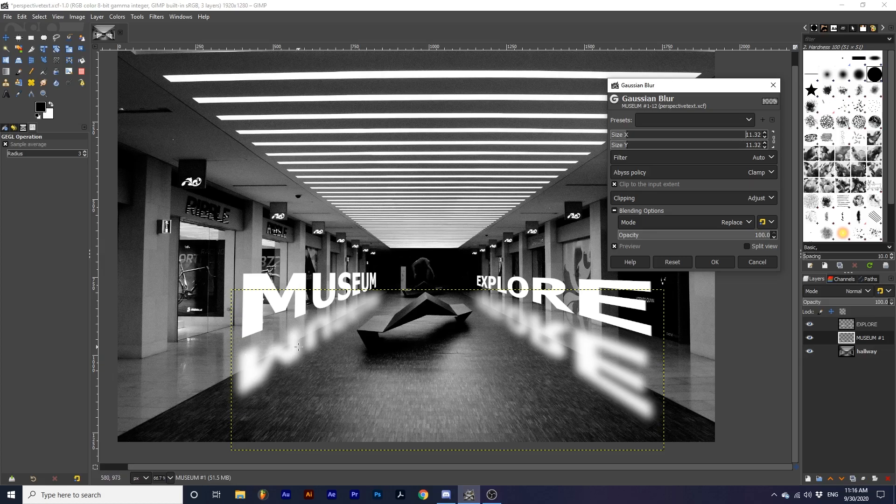
{"action": "mouse_move", "coordinate": [302, 340]}
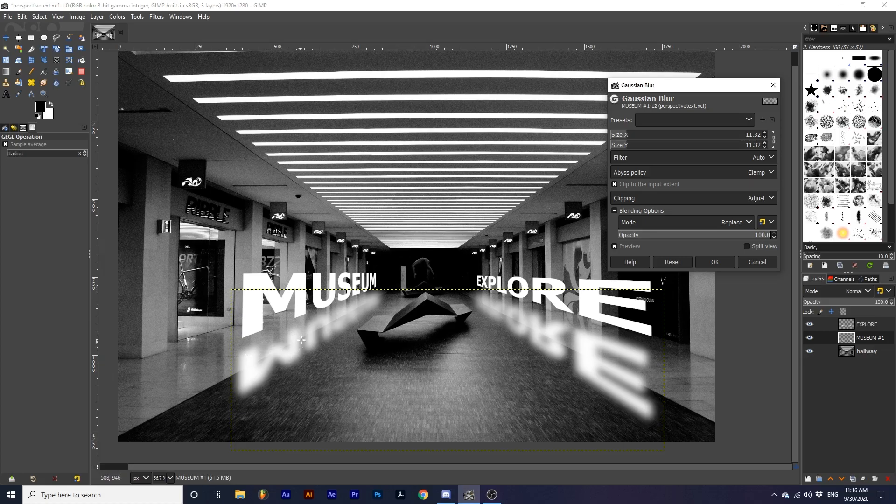
{"action": "mouse_move", "coordinate": [299, 330]}
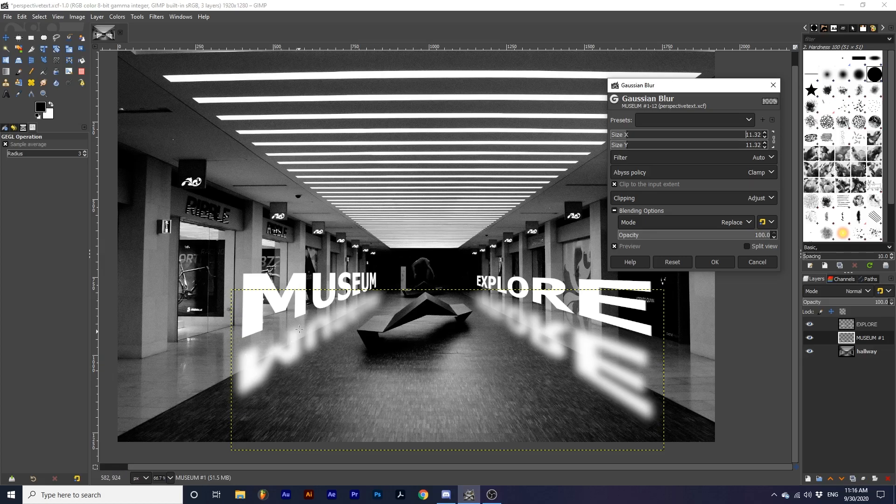
{"action": "mouse_move", "coordinate": [238, 355]}
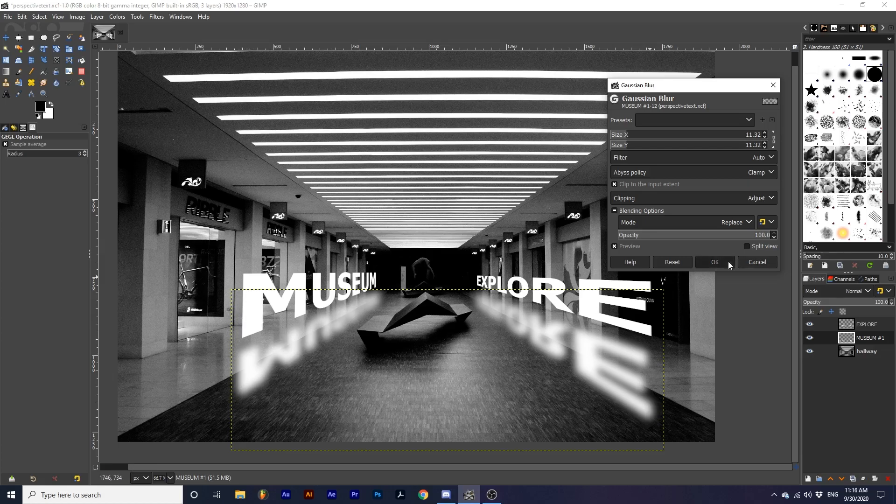
Apply the Gaussian blur and set the reflection layer's blend mode to Overlay
{"action": "left_click", "coordinate": [715, 262]}
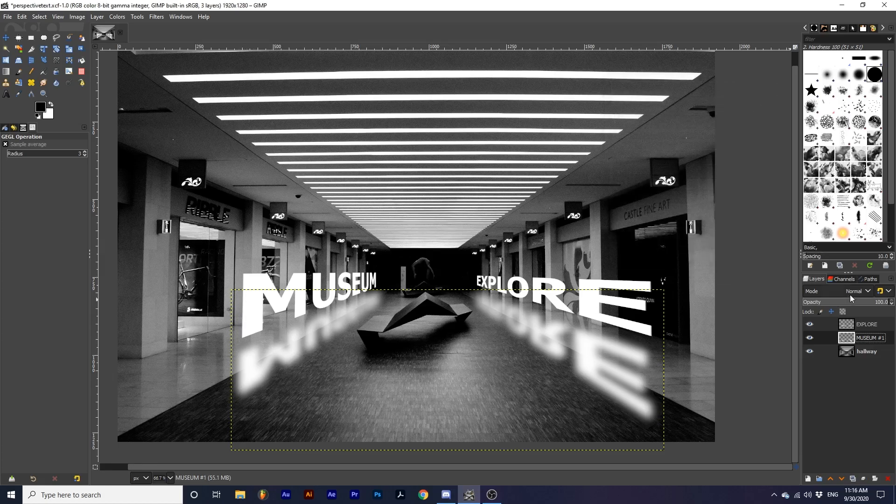
{"action": "left_click", "coordinate": [866, 291]}
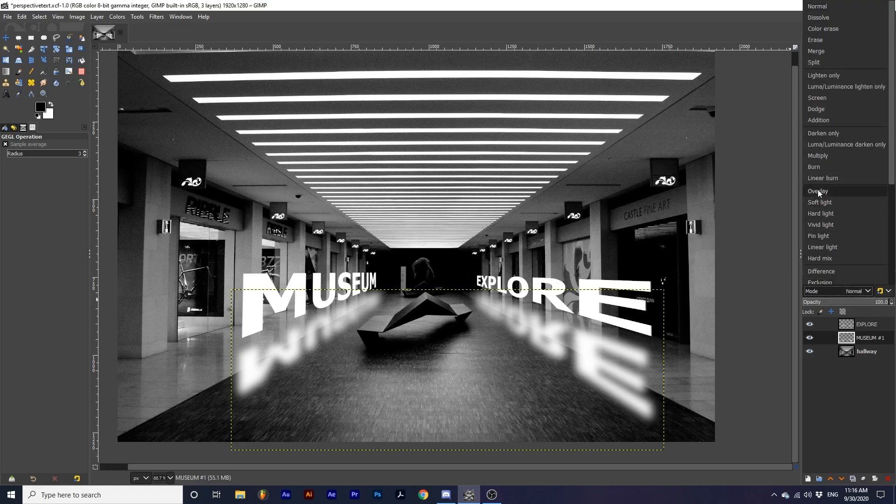
{"action": "left_click", "coordinate": [818, 191]}
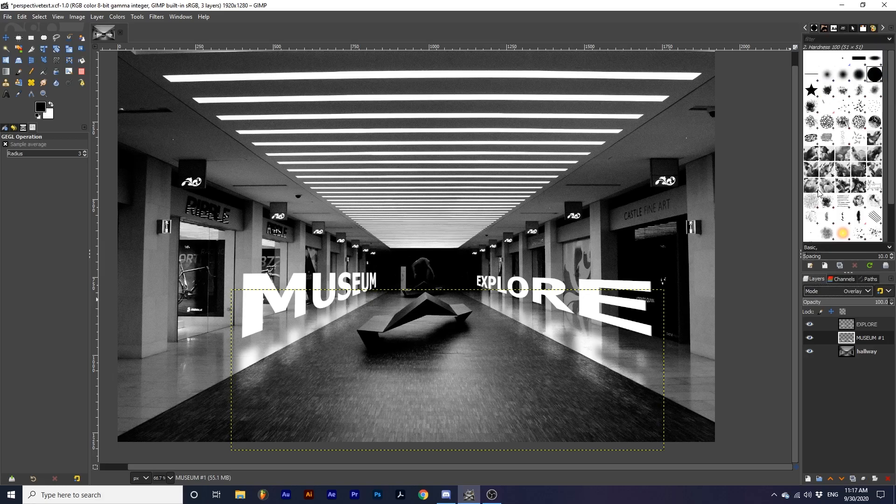
{"action": "mouse_move", "coordinate": [765, 187]}
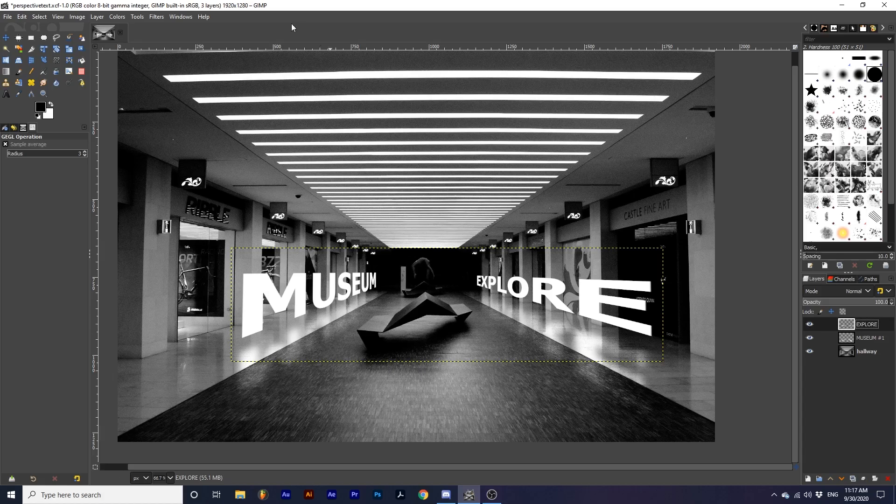
Apply a Drop Shadow with a 17.13 blur radius to the EXPLORE layer
{"action": "left_click", "coordinate": [156, 16]}
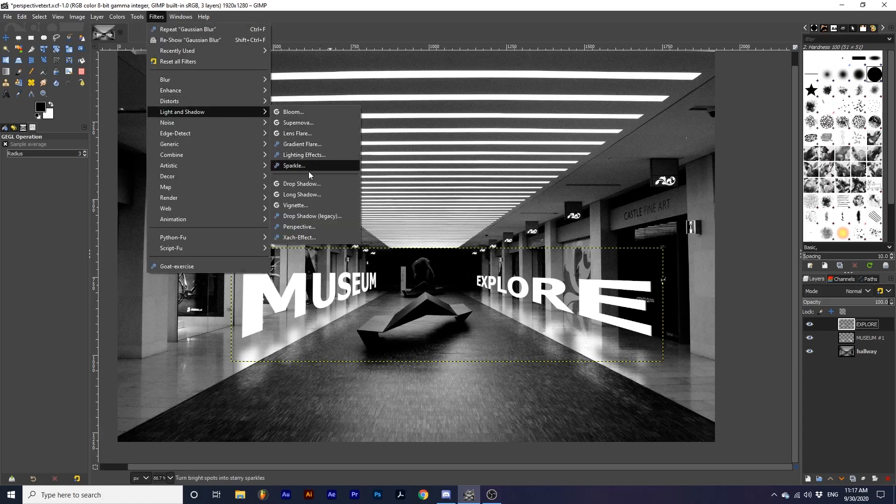
{"action": "left_click", "coordinate": [302, 184]}
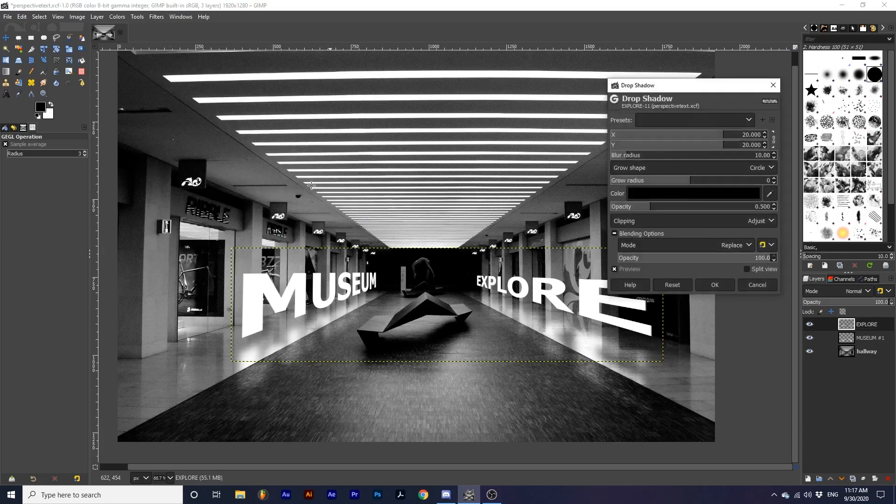
{"action": "mouse_move", "coordinate": [313, 184]}
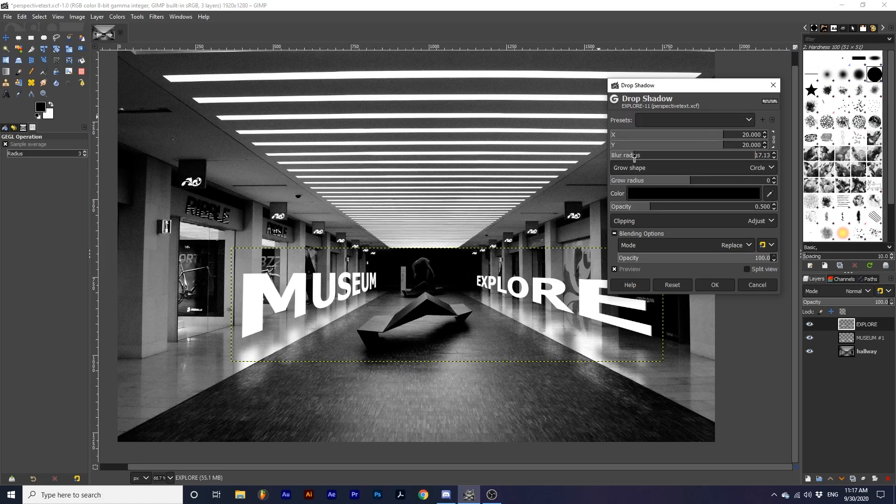
{"action": "left_click", "coordinate": [615, 269]}
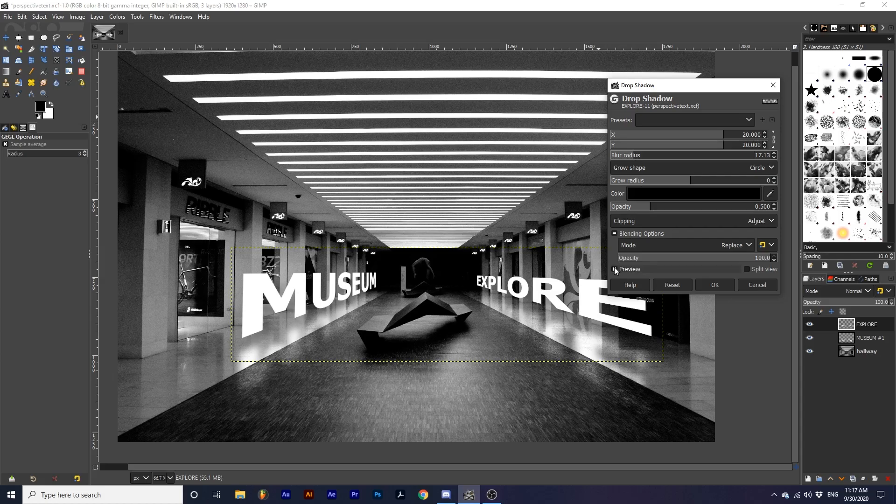
{"action": "left_click", "coordinate": [615, 269]}
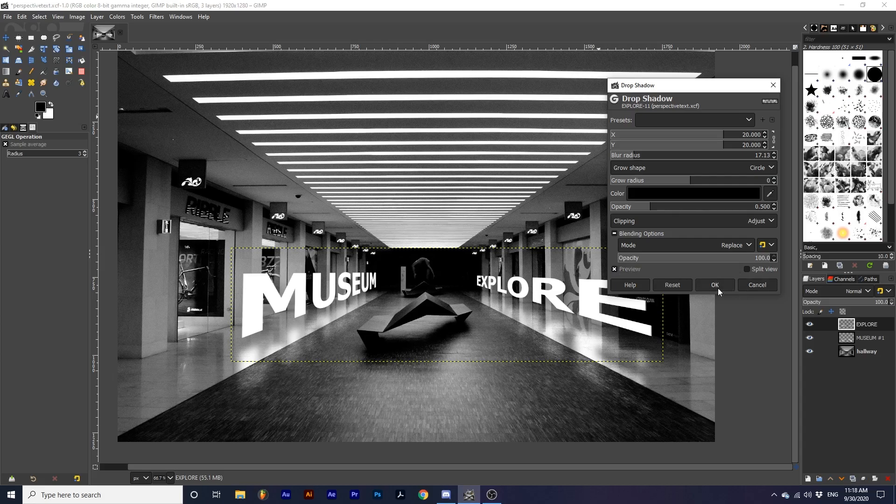
{"action": "left_click", "coordinate": [714, 285]}
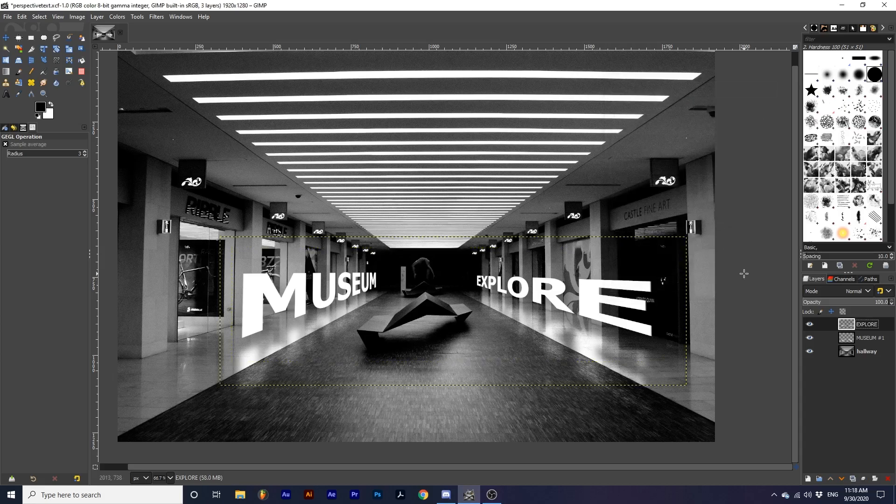